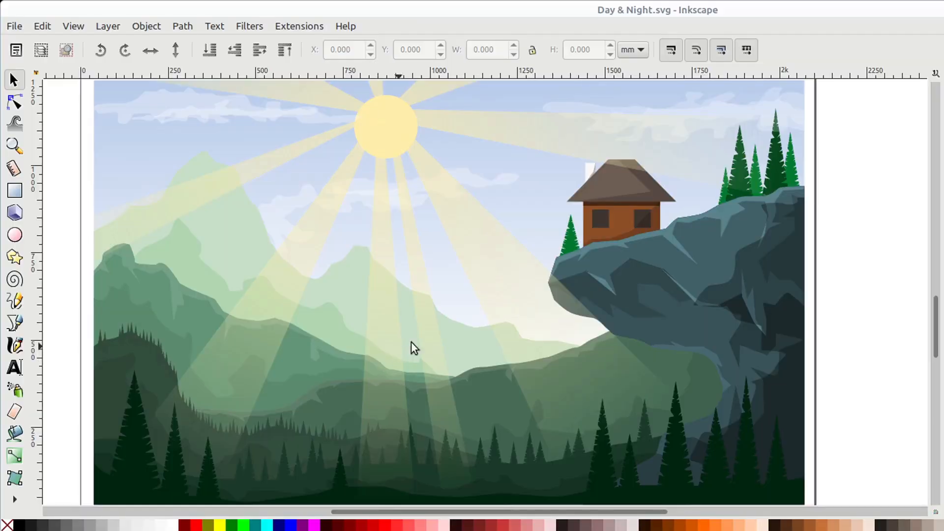
# - Duplicate the sky rectangle and intersect the copy with the wavy path
pyautogui.scroll(3)
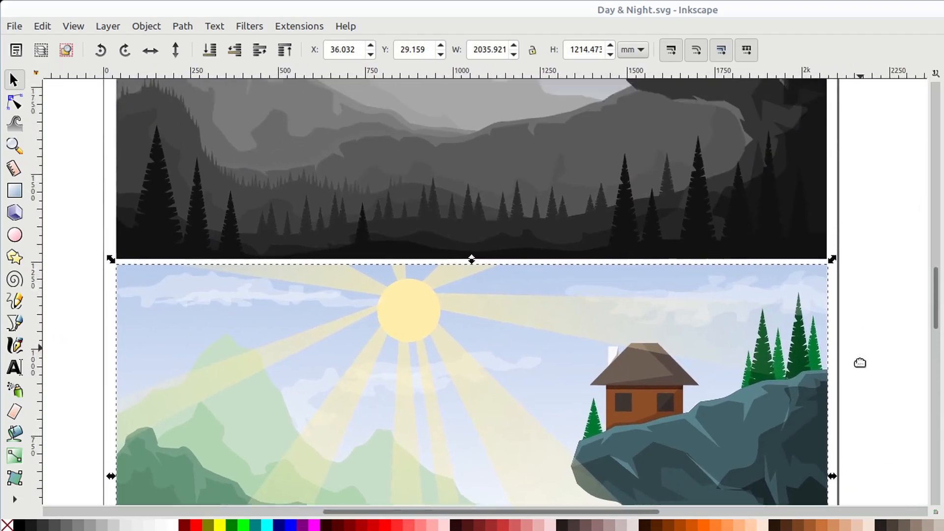
pyautogui.scroll(3)
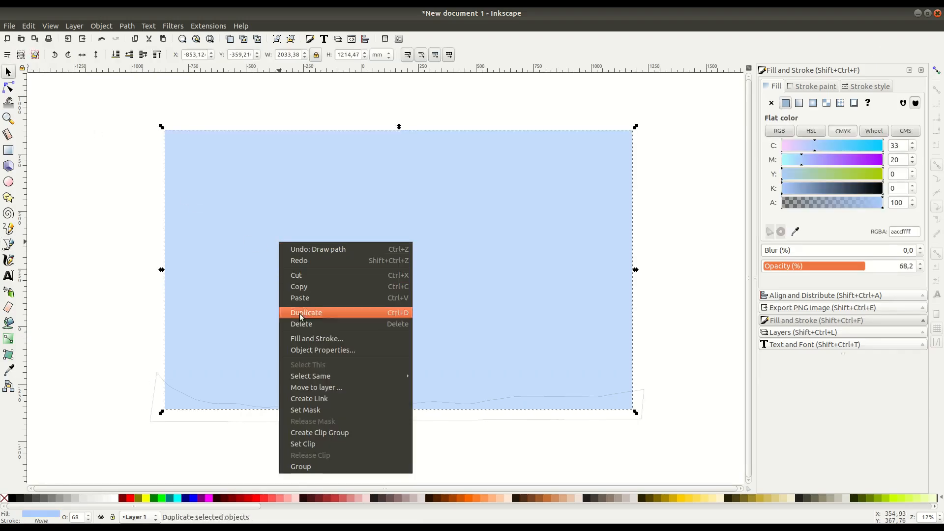
pyautogui.click(306, 312)
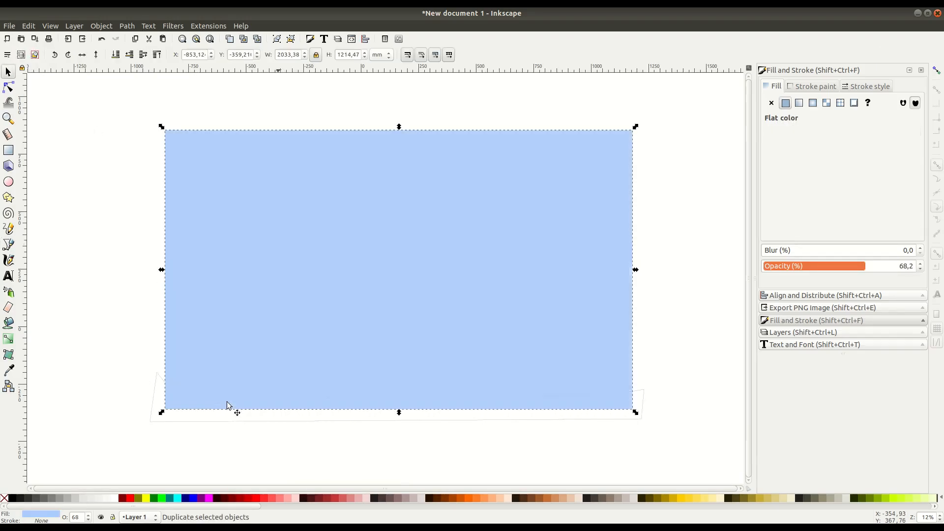
pyautogui.click(126, 26)
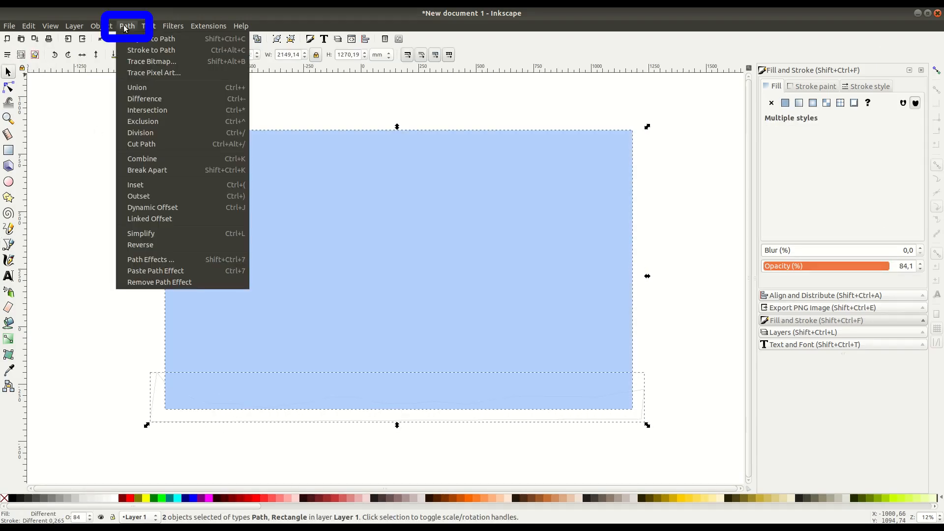
pyautogui.moveTo(147, 110)
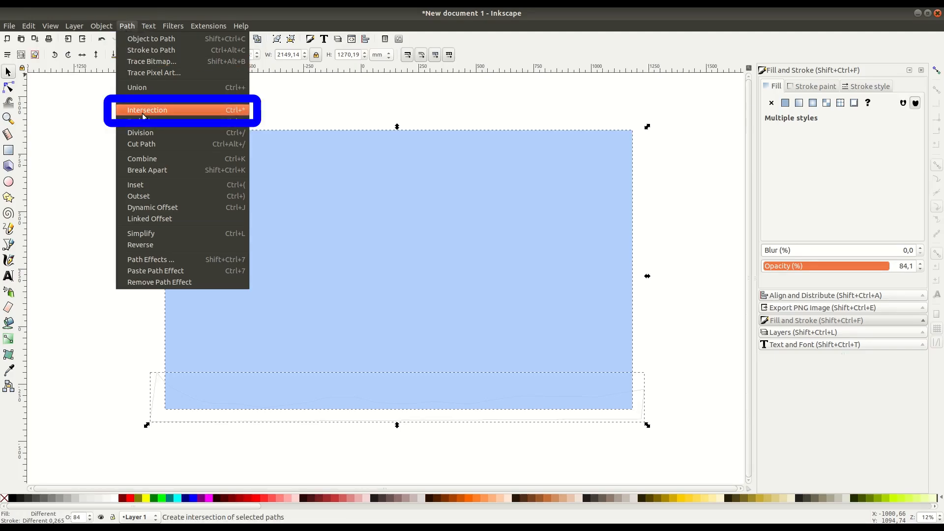
pyautogui.click(146, 110)
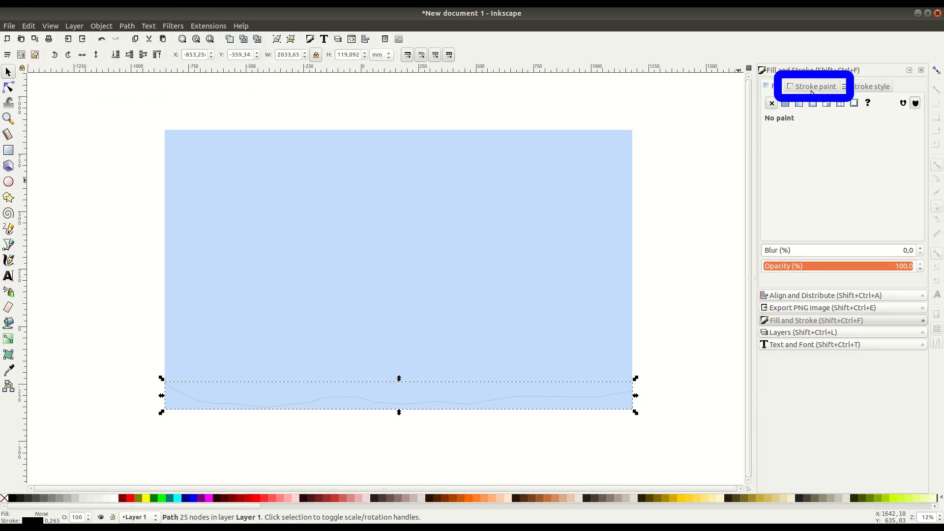
# - Remove the ground shape's outline and fill it with a dark brown swatch
pyautogui.click(785, 102)
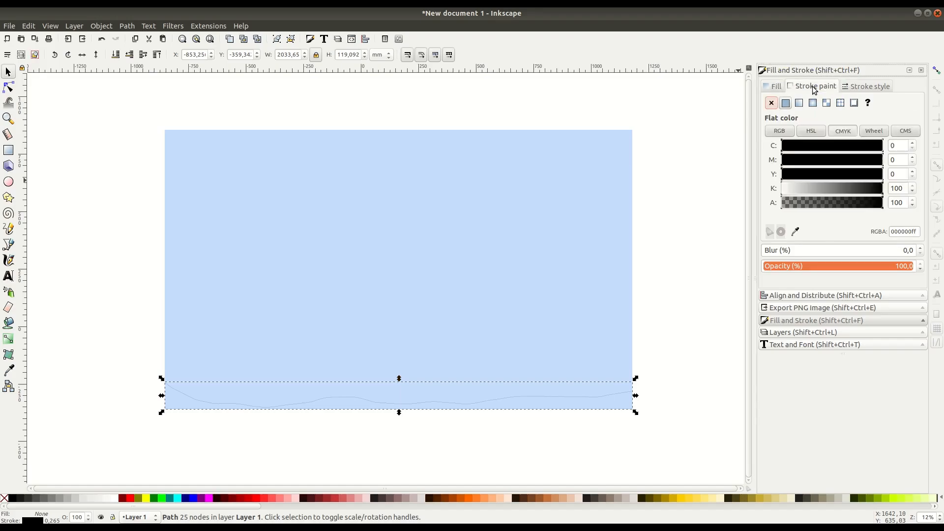
pyautogui.click(771, 102)
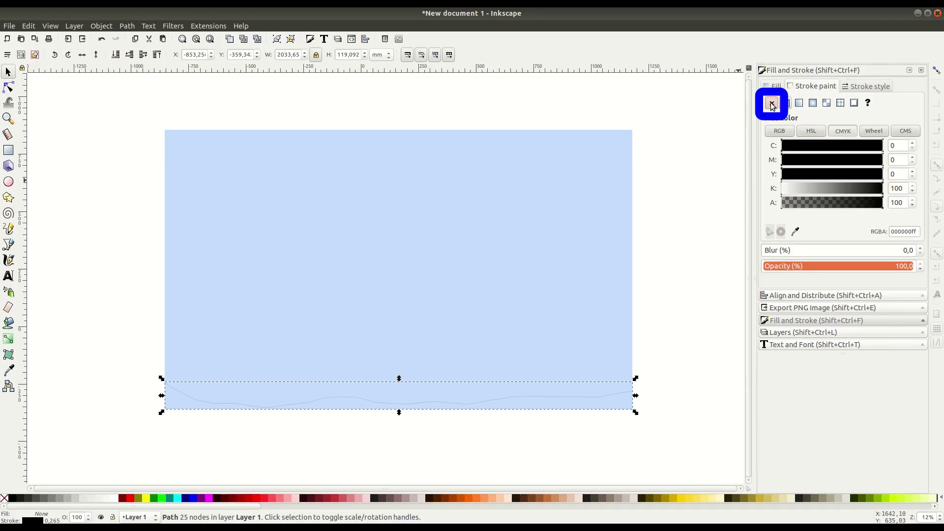
pyautogui.click(771, 103)
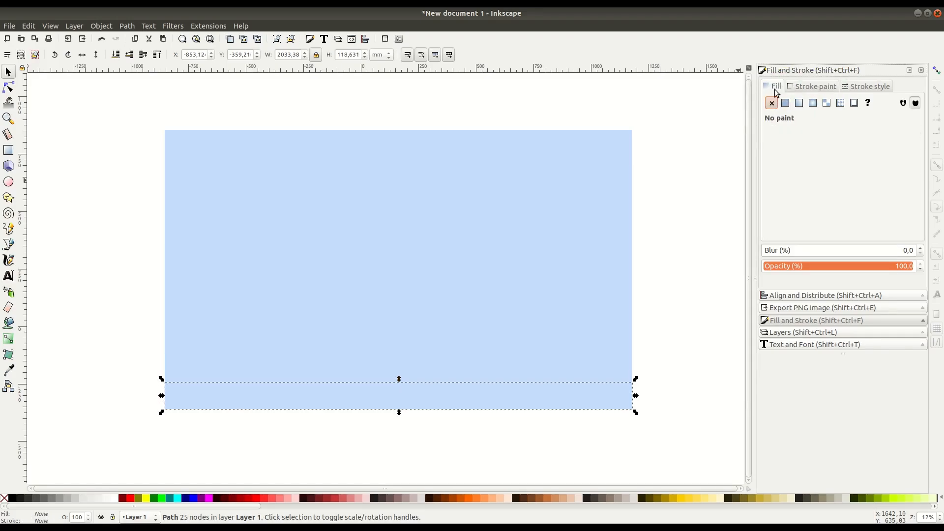
pyautogui.click(786, 103)
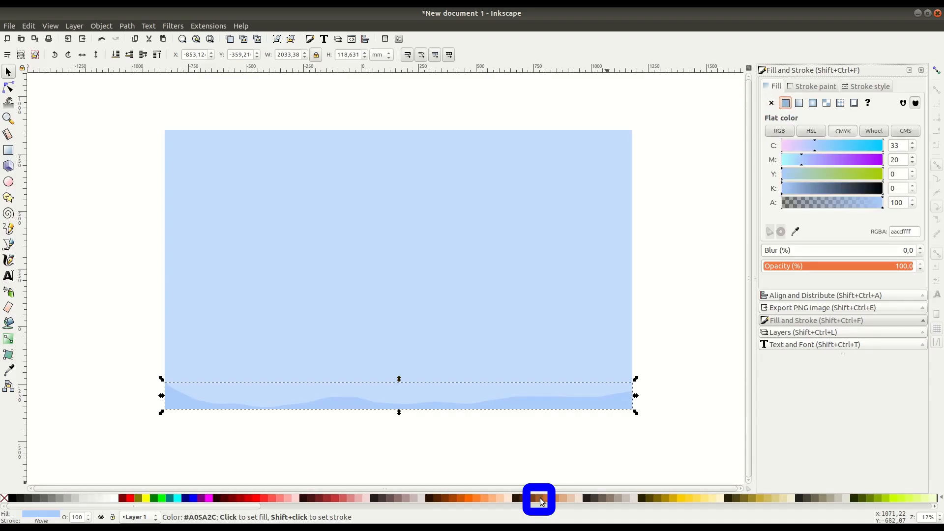
pyautogui.click(537, 499)
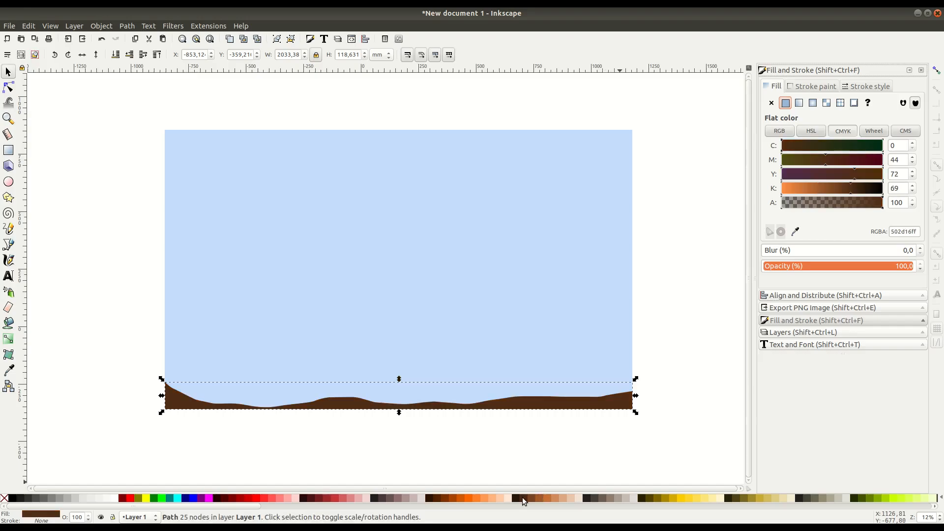
pyautogui.click(8, 242)
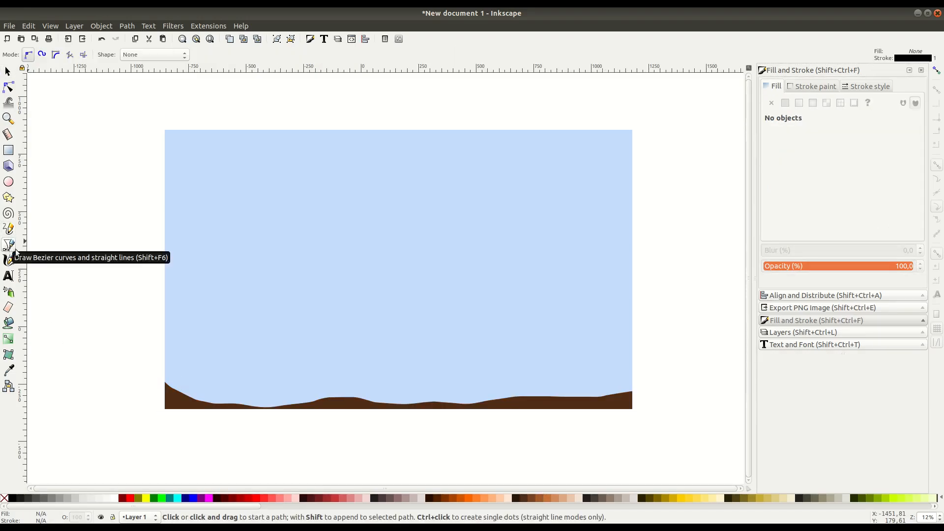
# - Draw mountain outlines with the Bezier tool and subtract the top shape from the layer below
pyautogui.click(161, 367)
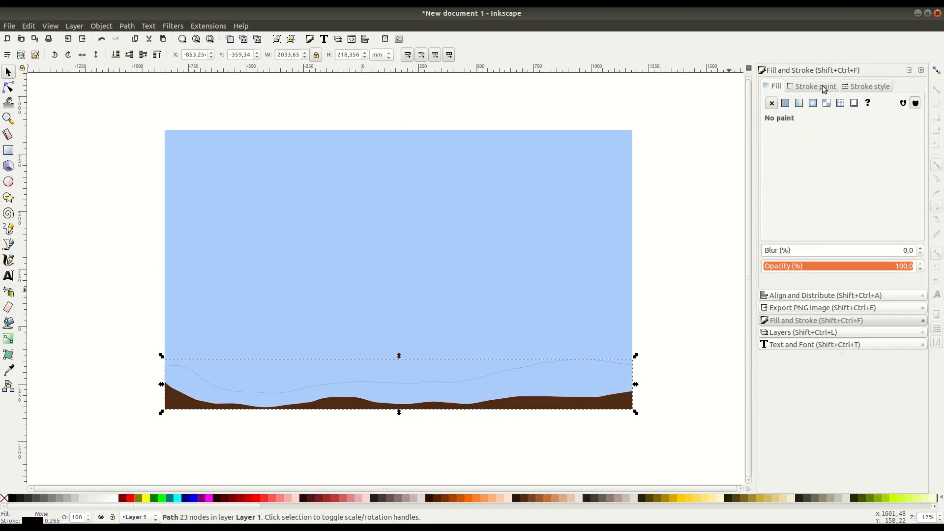
pyautogui.click(785, 103)
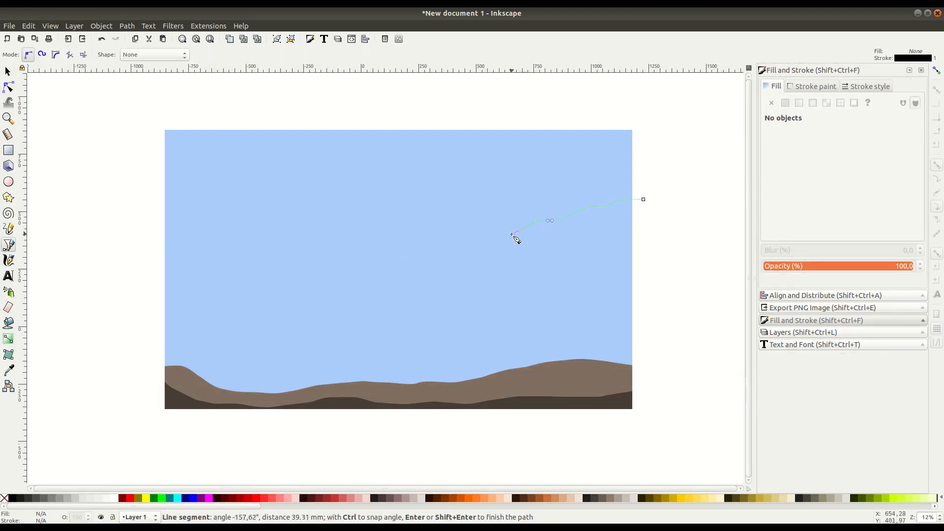
pyautogui.click(539, 370)
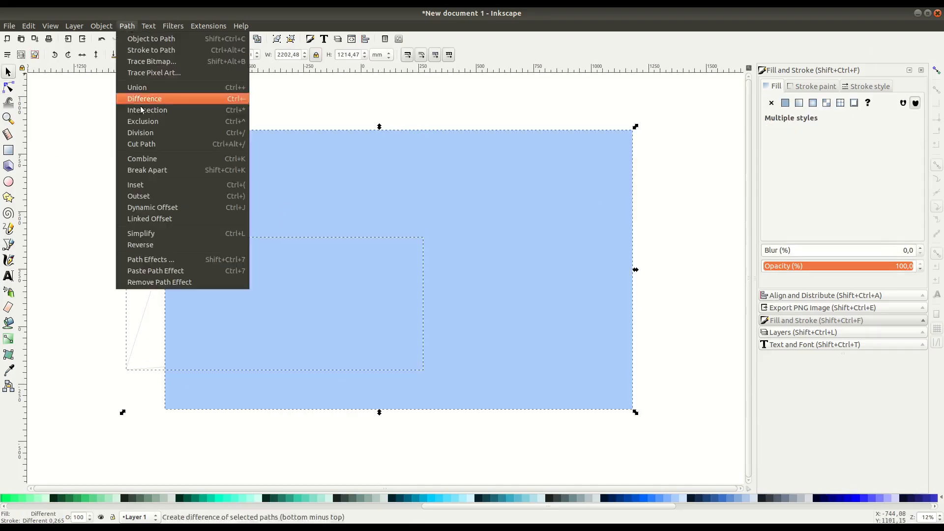
pyautogui.click(144, 98)
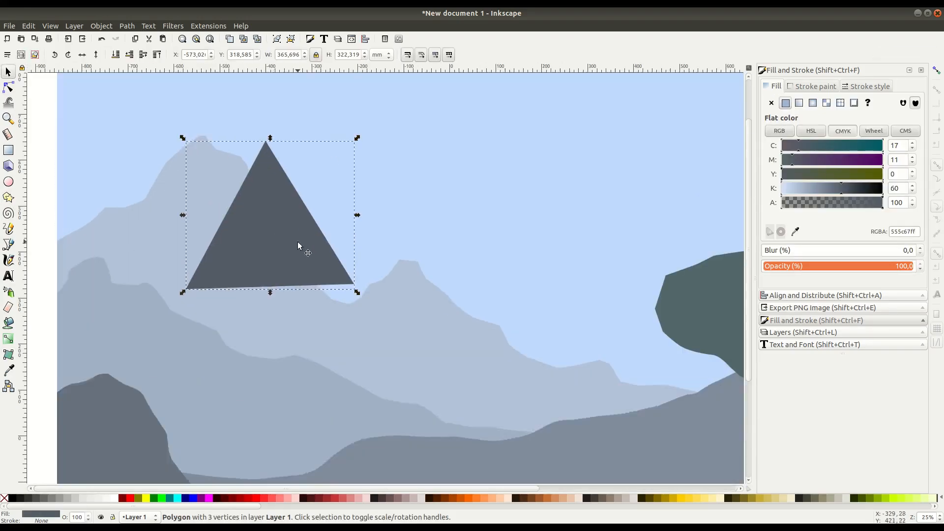
# - Trace a zigzag outline over the triangle and intersect them into a jagged pine tree
pyautogui.click(8, 230)
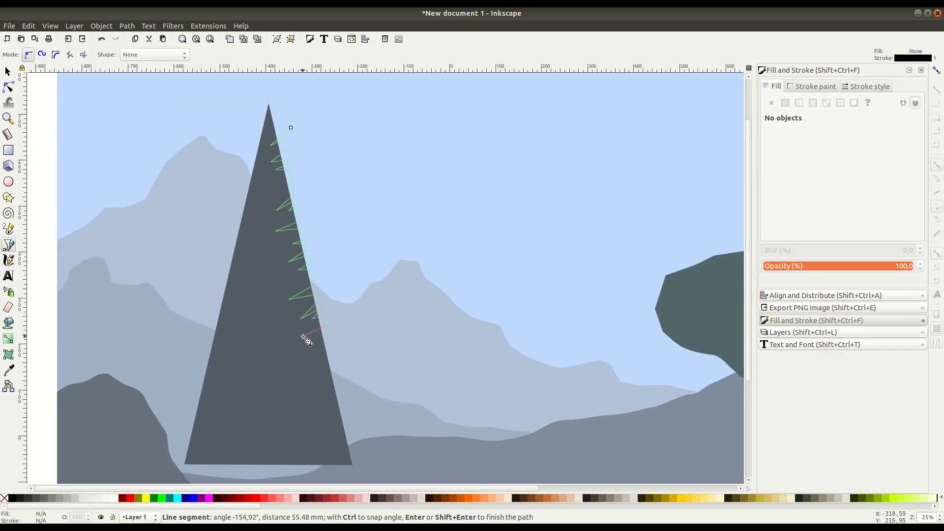
pyautogui.click(185, 433)
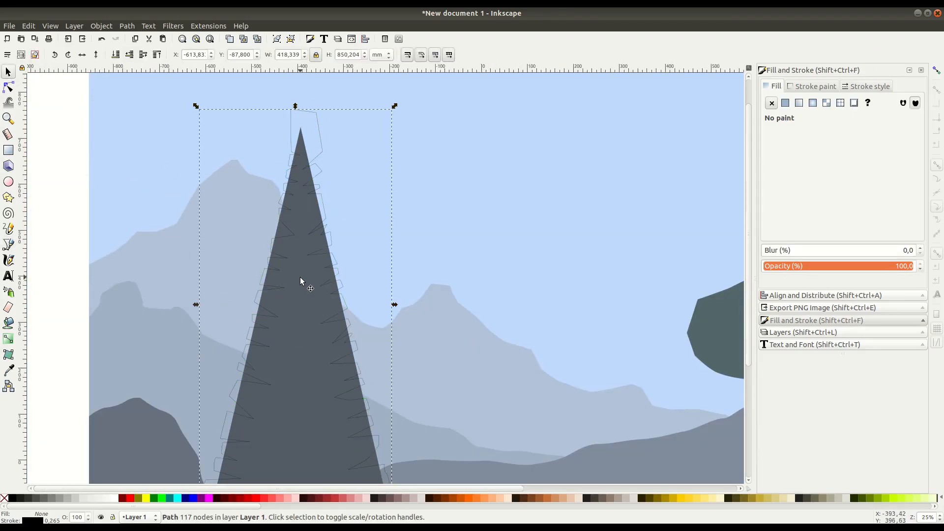
pyautogui.click(126, 26)
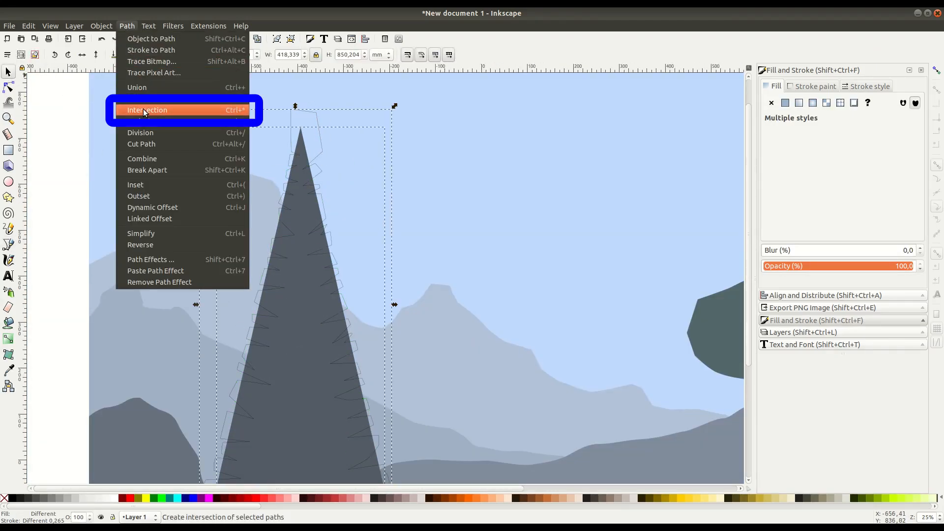
pyautogui.click(147, 110)
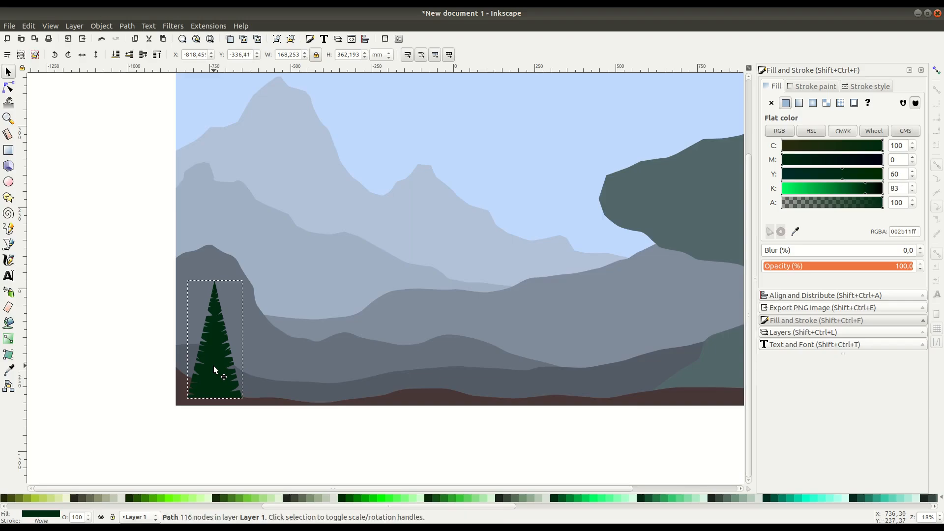
pyautogui.rightClick(214, 371)
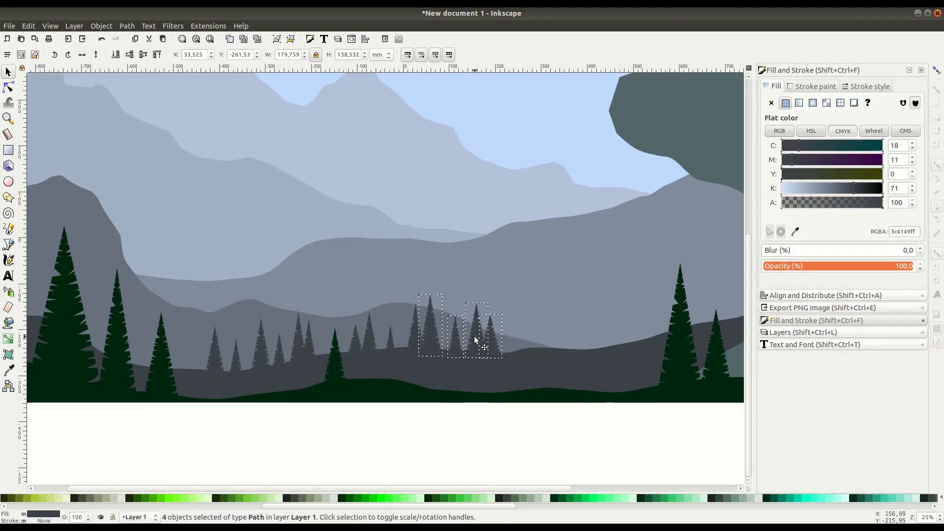
# - Duplicate the small pine trees along the ridge and cut a group to reposition it
pyautogui.rightClick(654, 325)
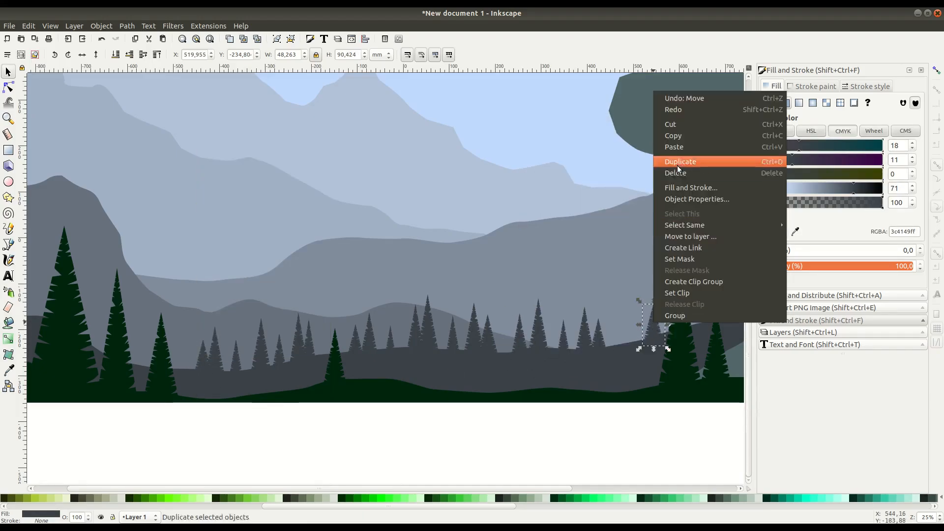
pyautogui.click(680, 161)
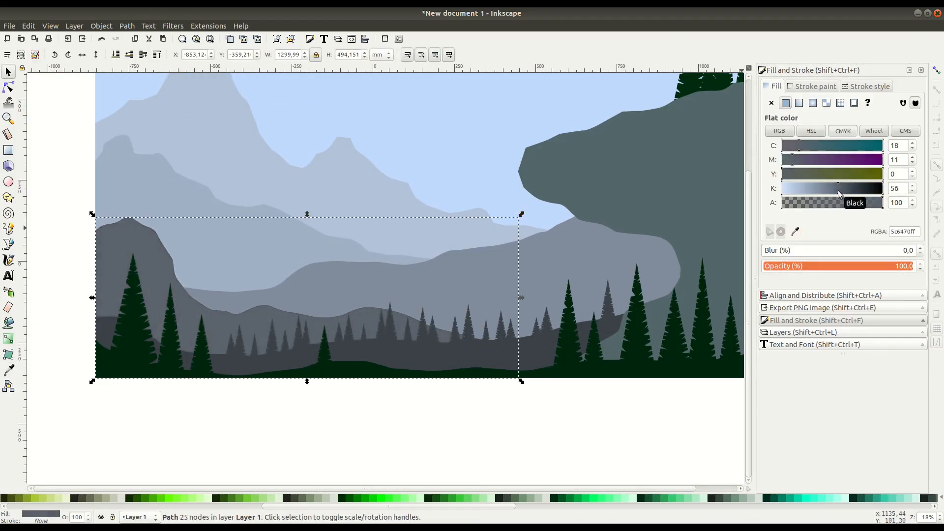
pyautogui.rightClick(306, 199)
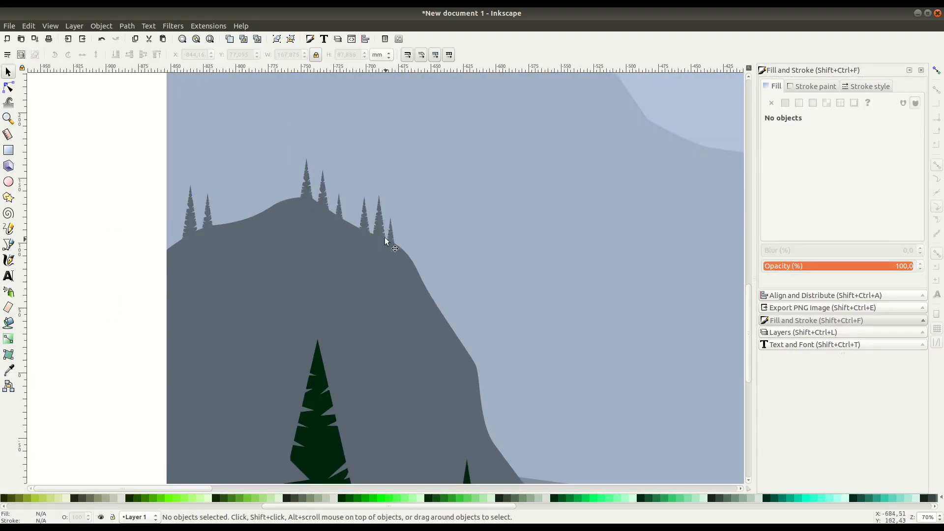
pyautogui.click(341, 325)
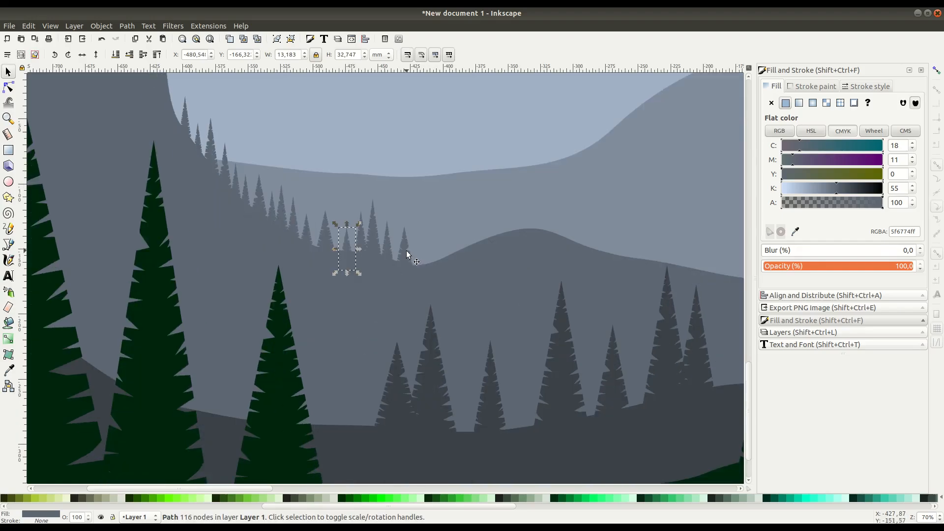
pyautogui.rightClick(434, 250)
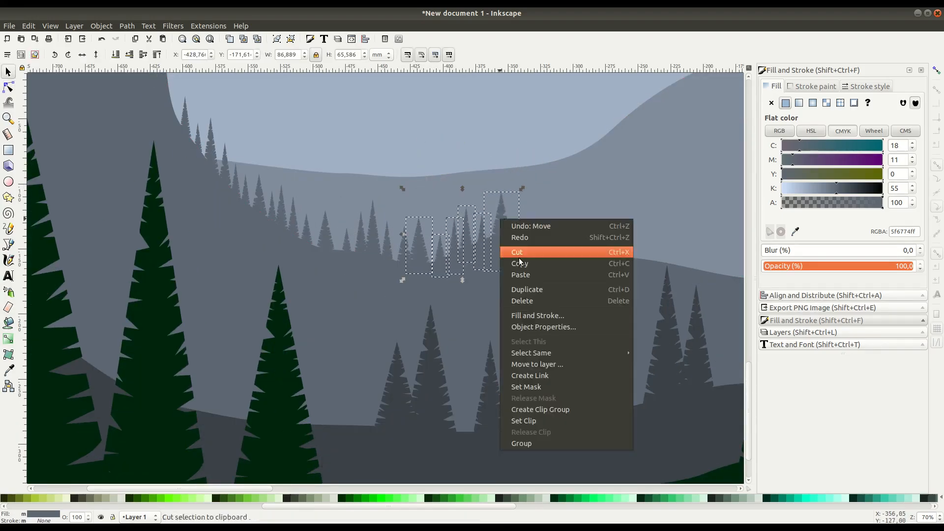
pyautogui.click(517, 251)
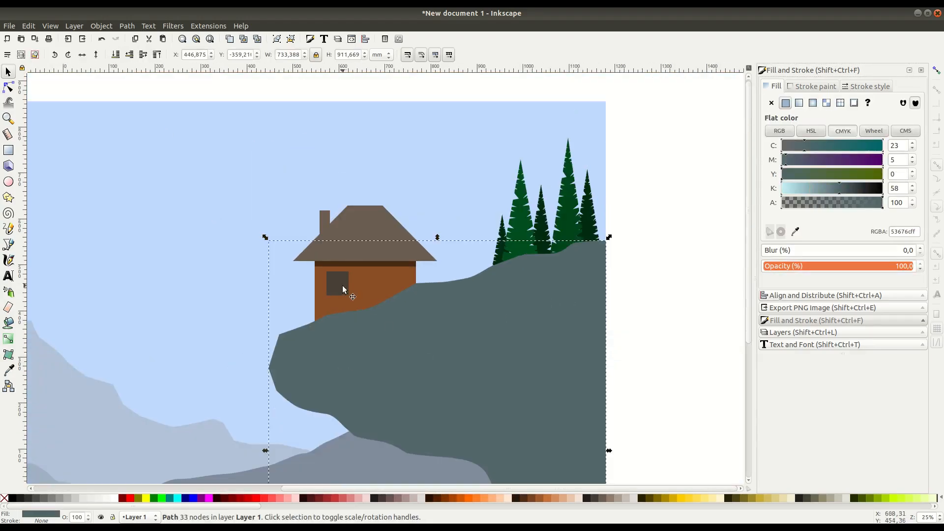
# - Select the house window and duplicate it as a second window
pyautogui.click(8, 88)
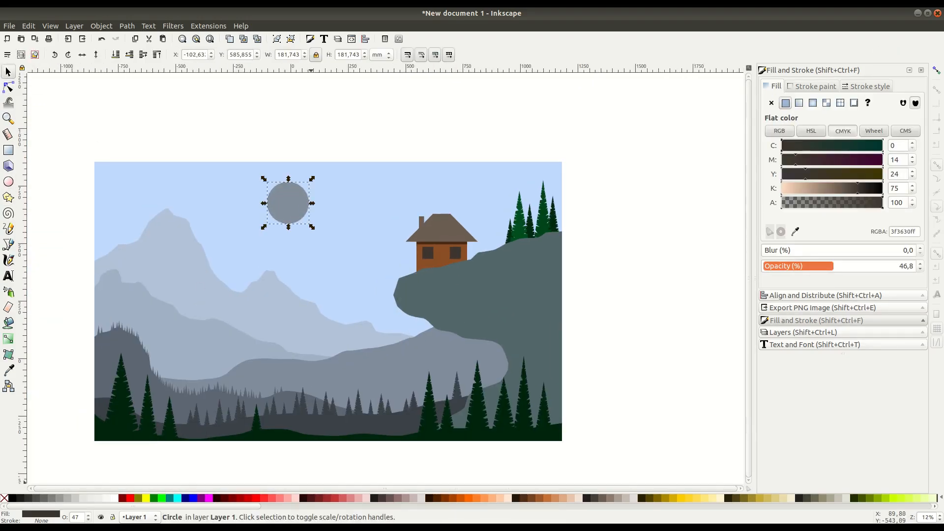
pyautogui.click(8, 340)
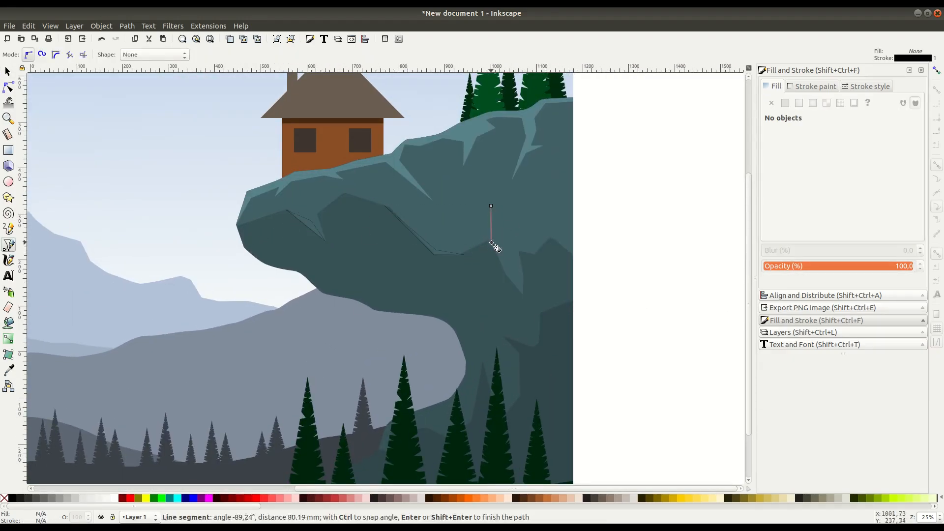
# - Draw angular facet shapes on the cliff and a highlight strip along the mountain edge
pyautogui.click(247, 231)
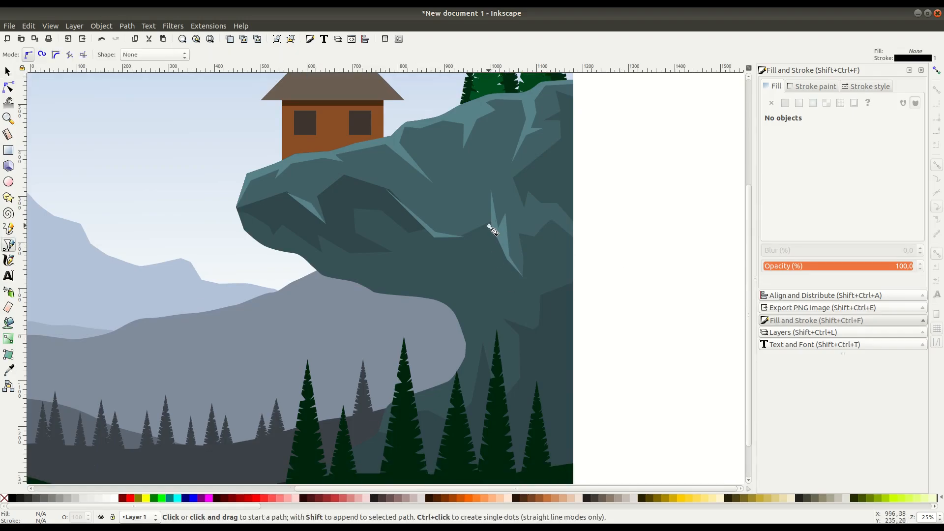
pyautogui.click(491, 229)
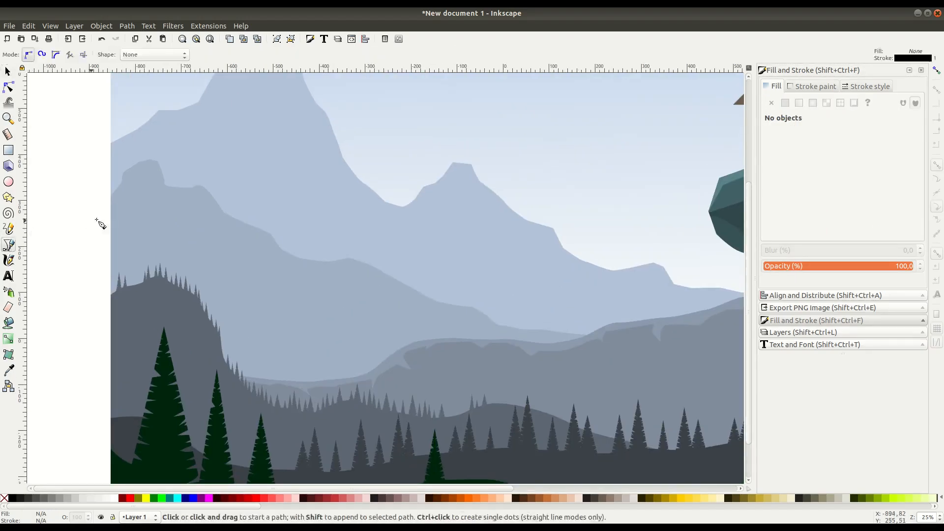
pyautogui.click(109, 203)
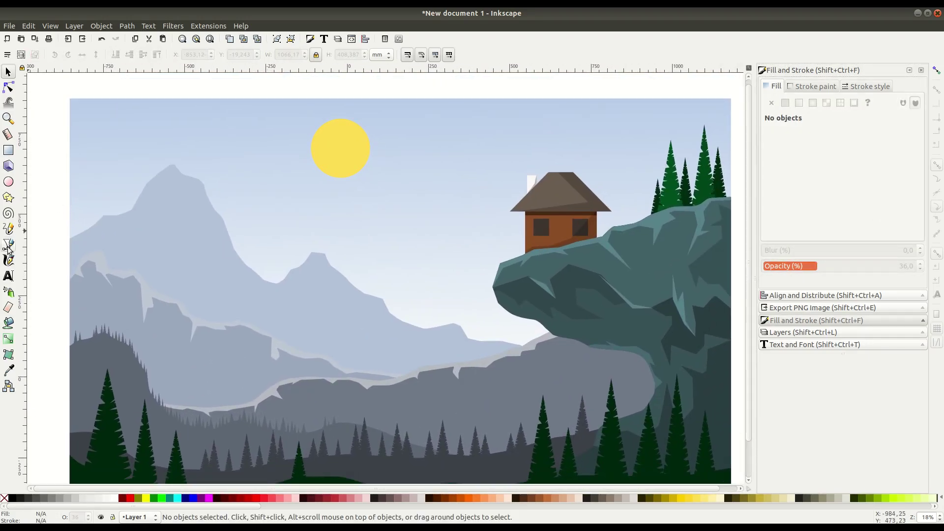
# - Sketch freehand cloud outlines across the sky with the Pencil tool
pyautogui.click(8, 228)
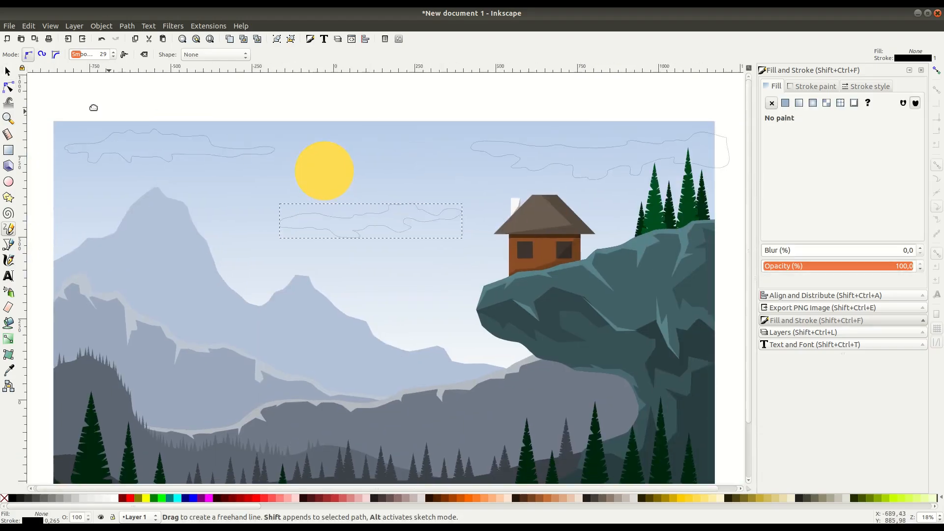
pyautogui.click(324, 170)
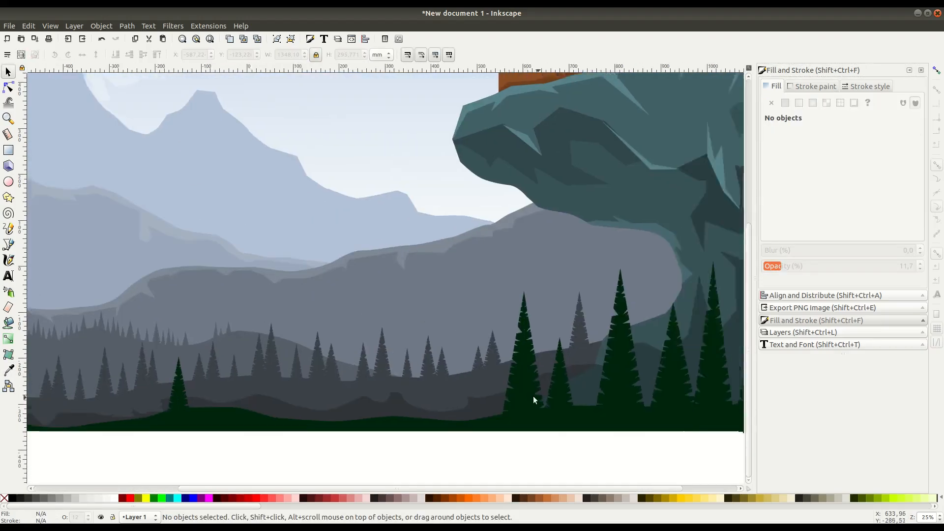
# - Select the dark hill and fill it with a green colour
pyautogui.click(822, 308)
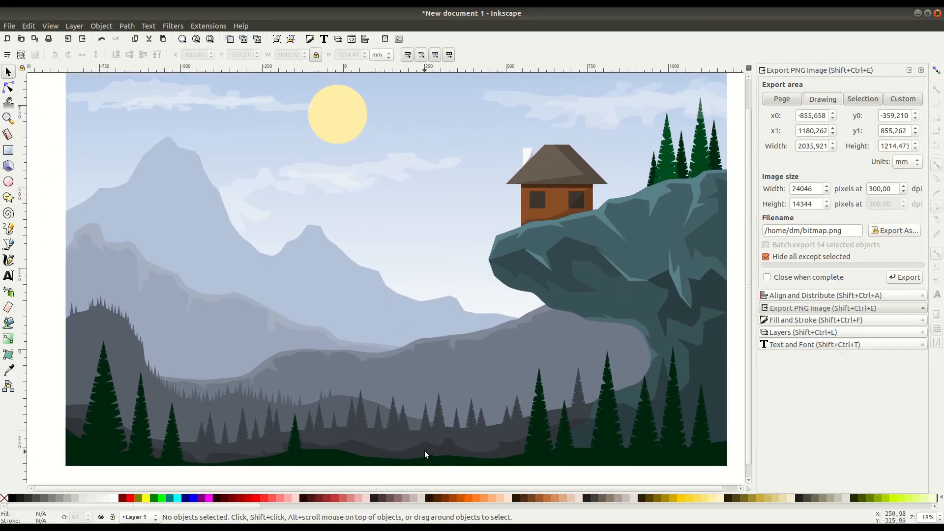
pyautogui.click(352, 440)
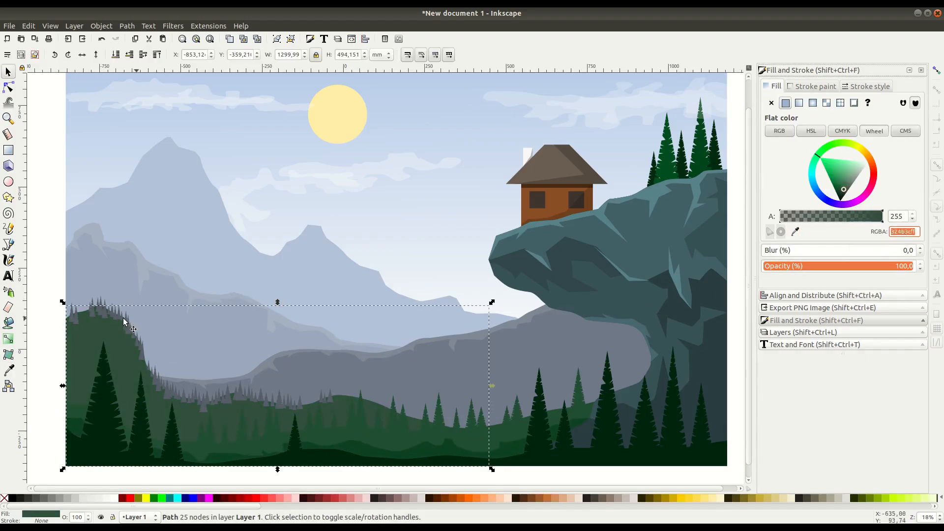
pyautogui.click(437, 388)
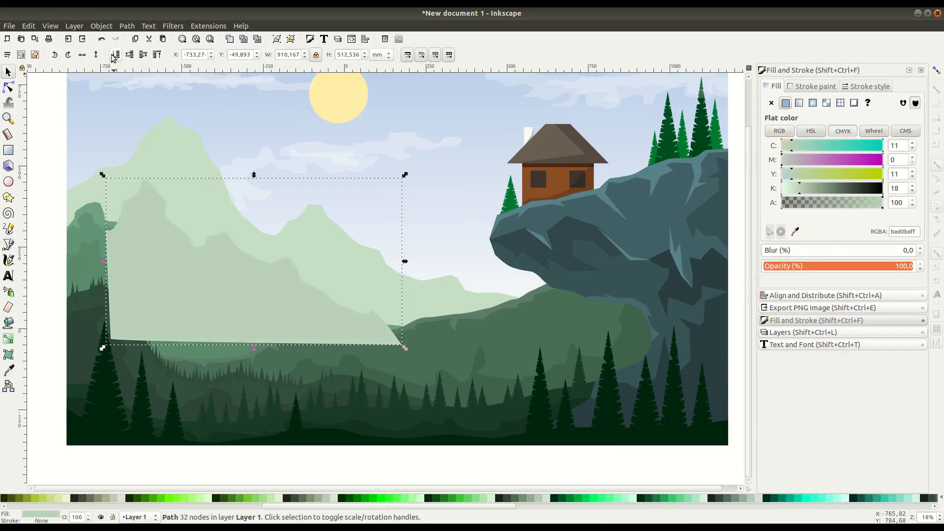
pyautogui.click(873, 131)
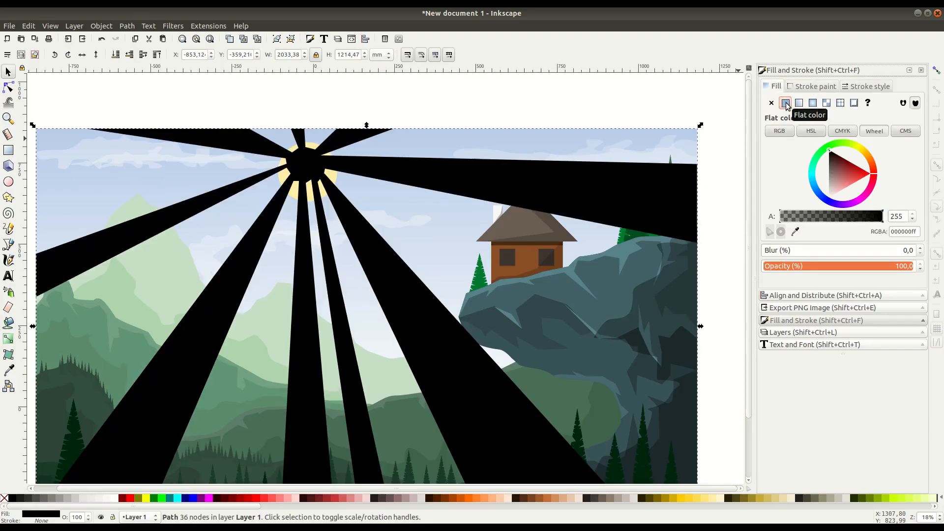
# - Give the sun rays a pale-yellow radial gradient fading out, with lowered opacity
pyautogui.click(812, 103)
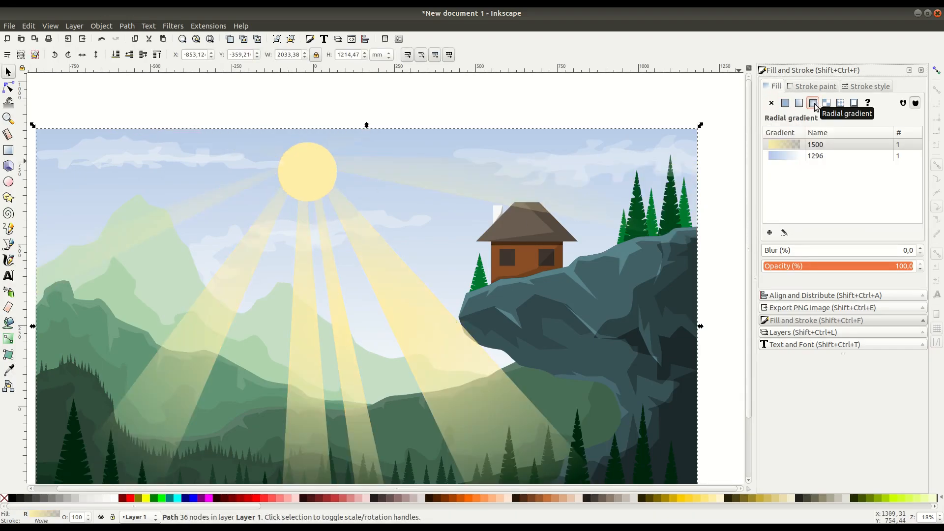
pyautogui.click(813, 102)
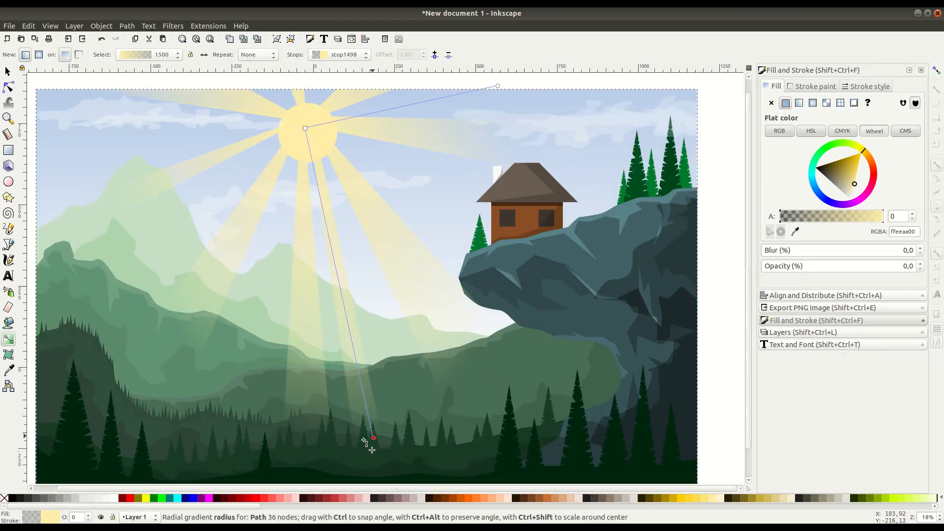
pyautogui.click(8, 71)
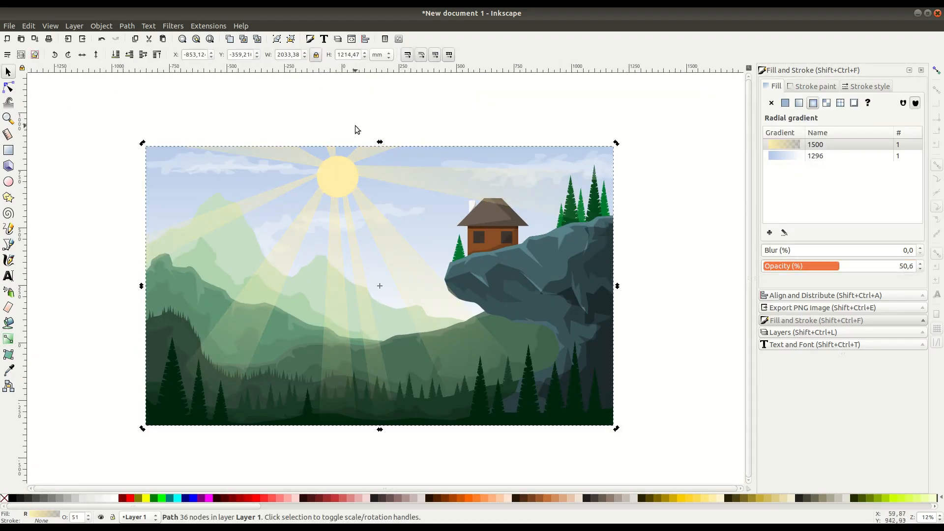